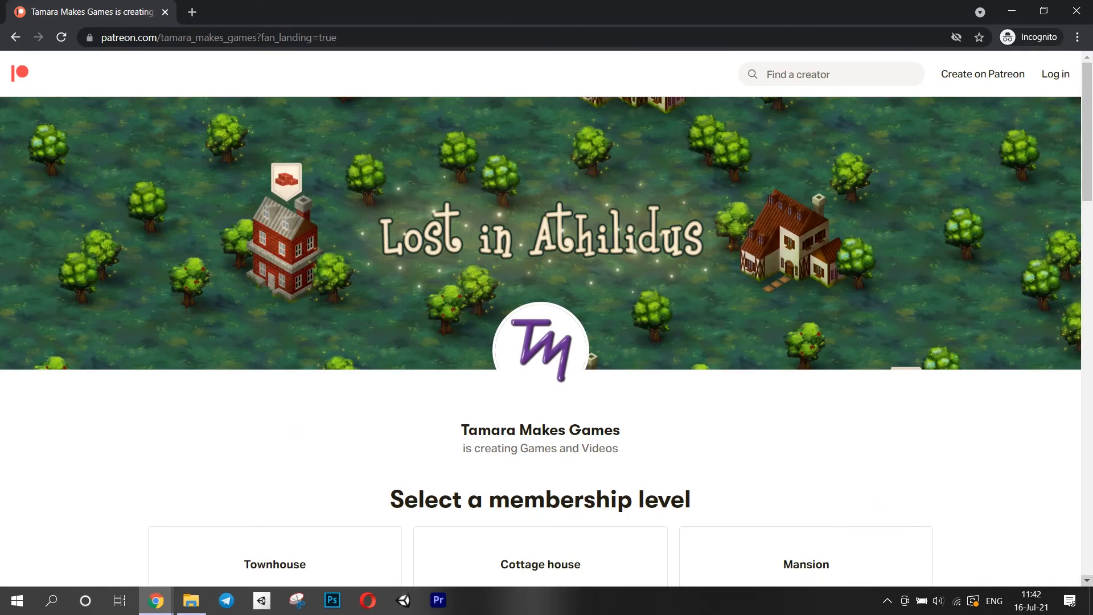
Pick a green house from the build menu and place it on the grid beside the trees
scroll("down", 3)
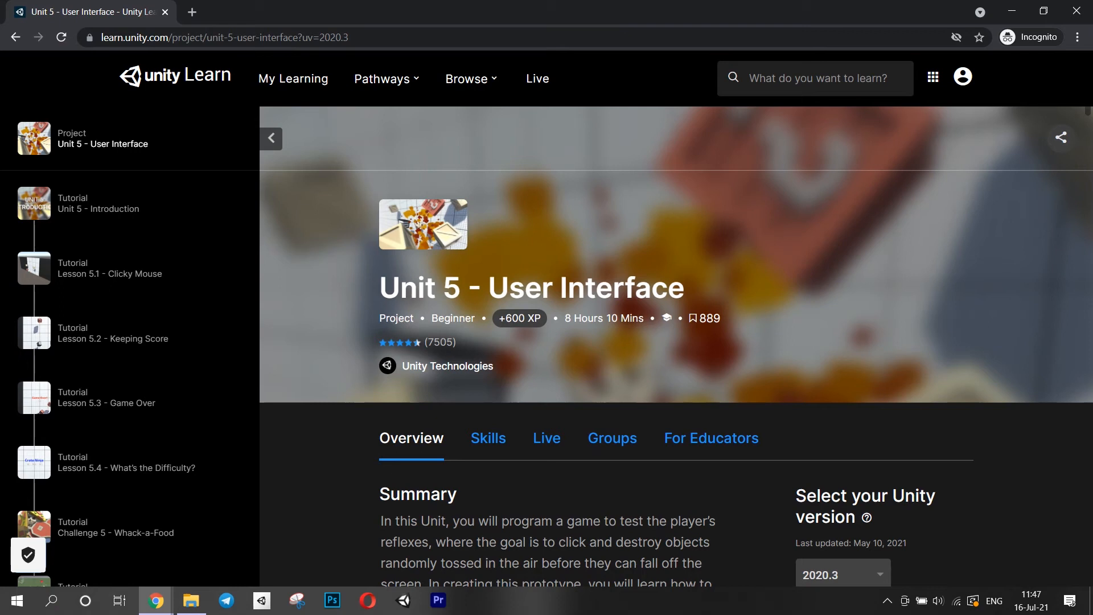
scroll("down", 3)
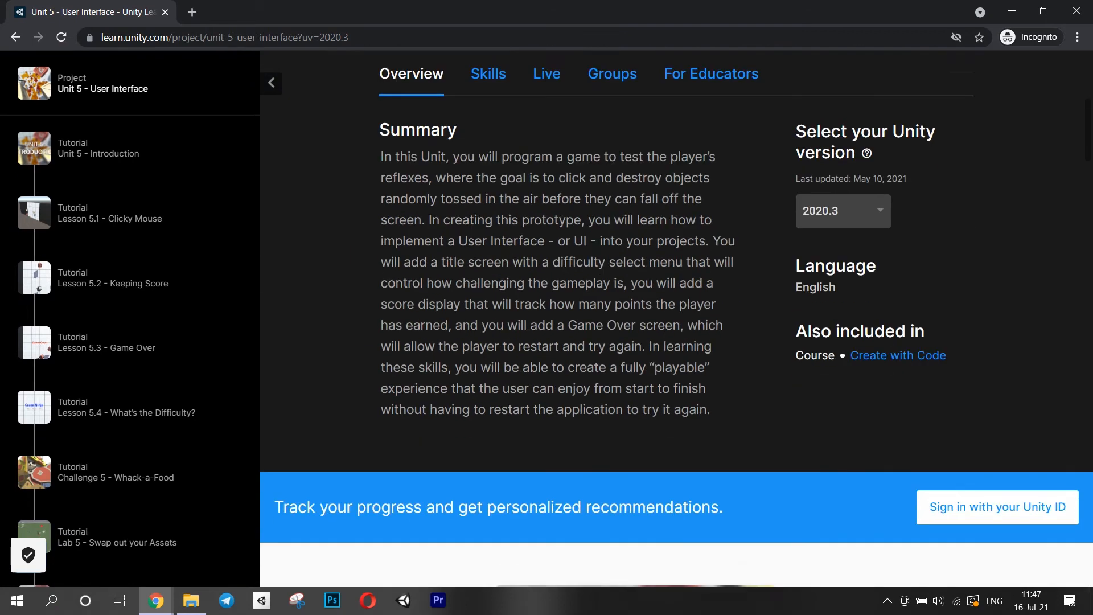
scroll("down", 3)
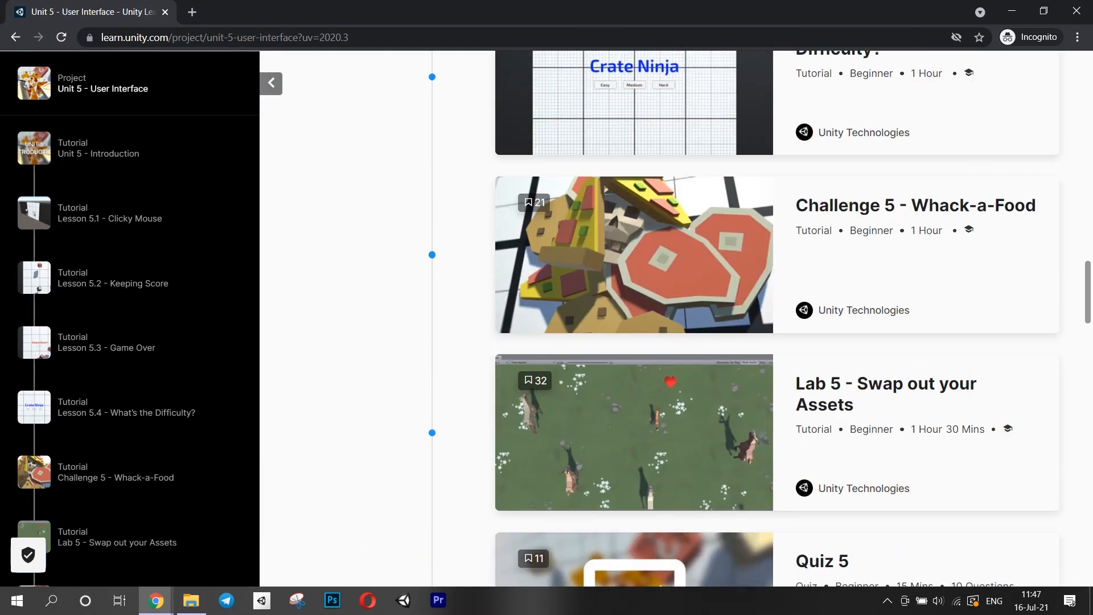
scroll("down", 3)
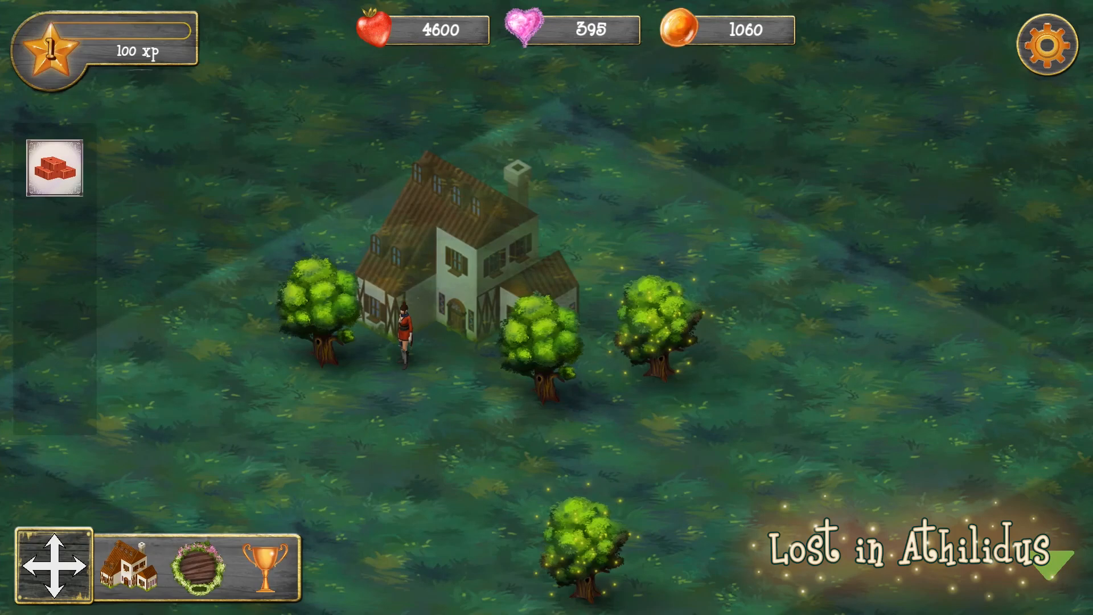
left_click(127, 566)
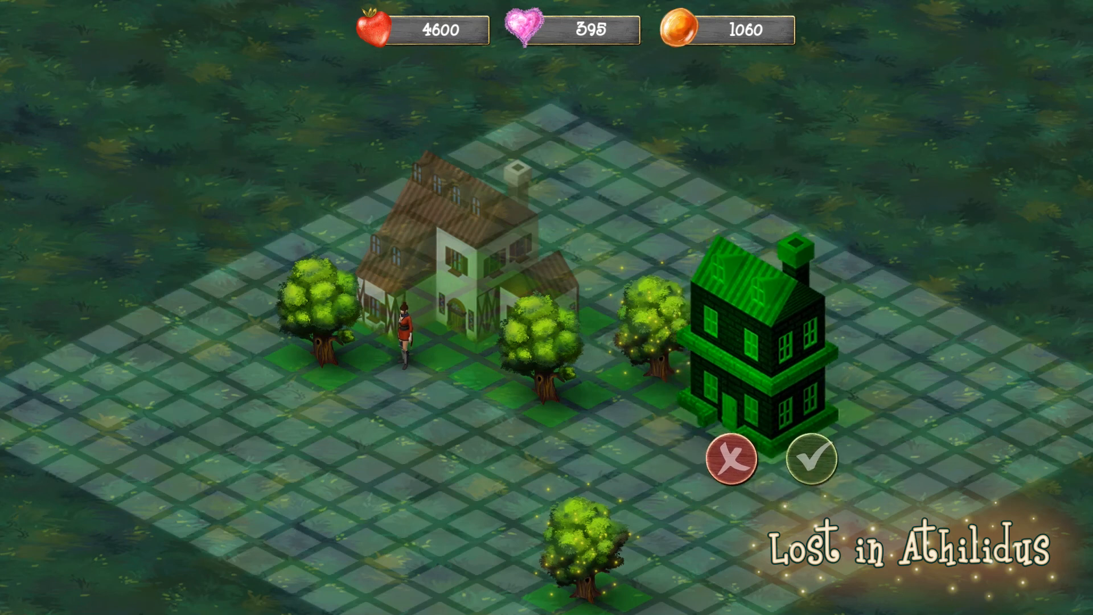
left_click(810, 459)
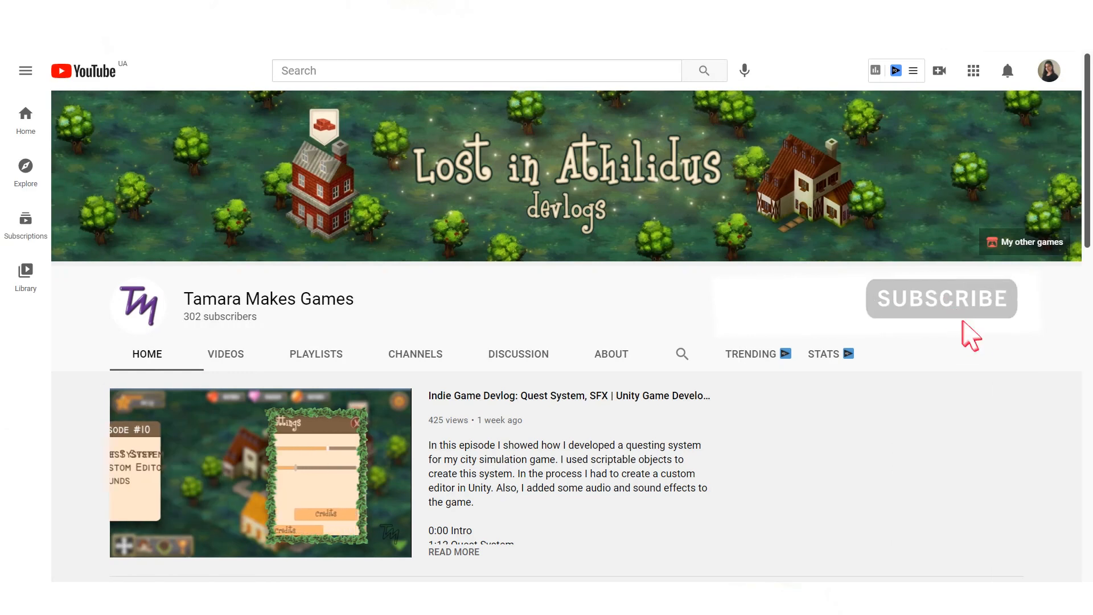
Subscribe to the Lost in Athilidus devlogs channel
left_click(941, 299)
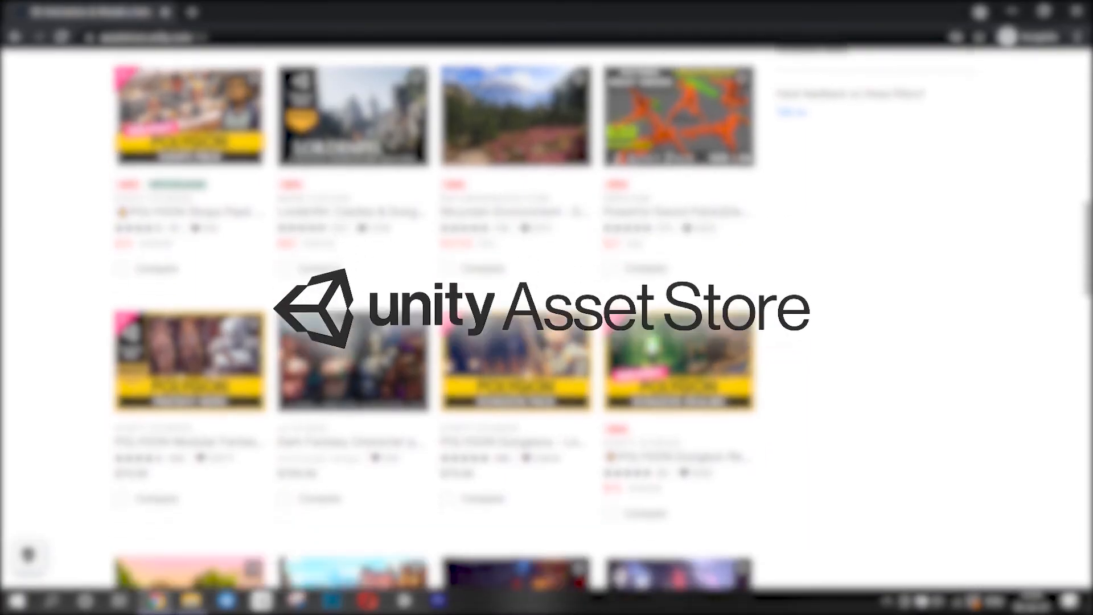
Browse the 3D Animations & Models listing down to the pagination and back to the top
scroll("down", 3)
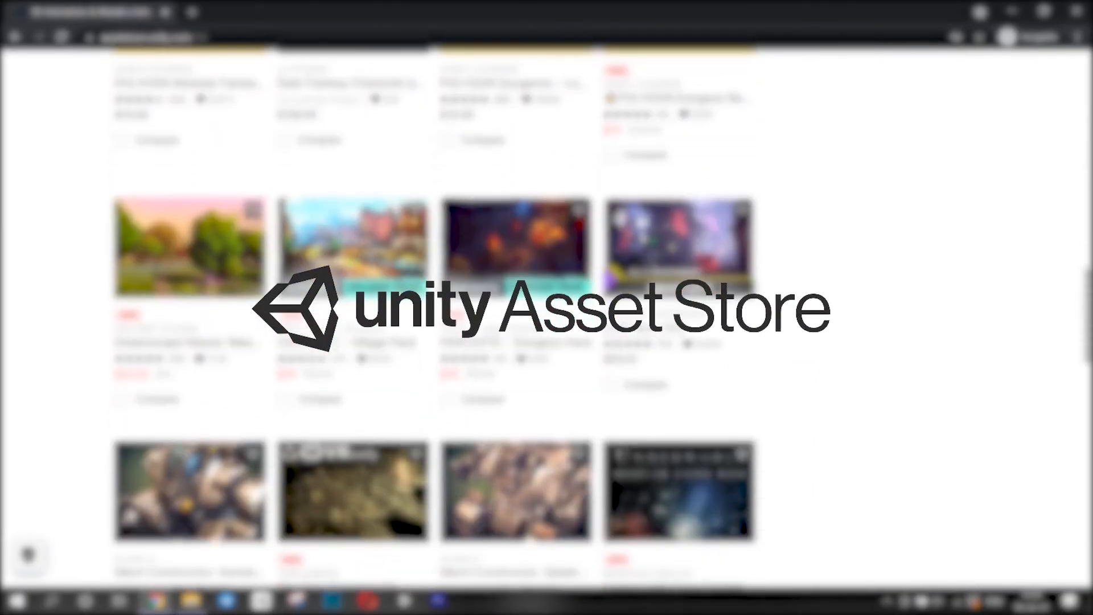
scroll("down", 3)
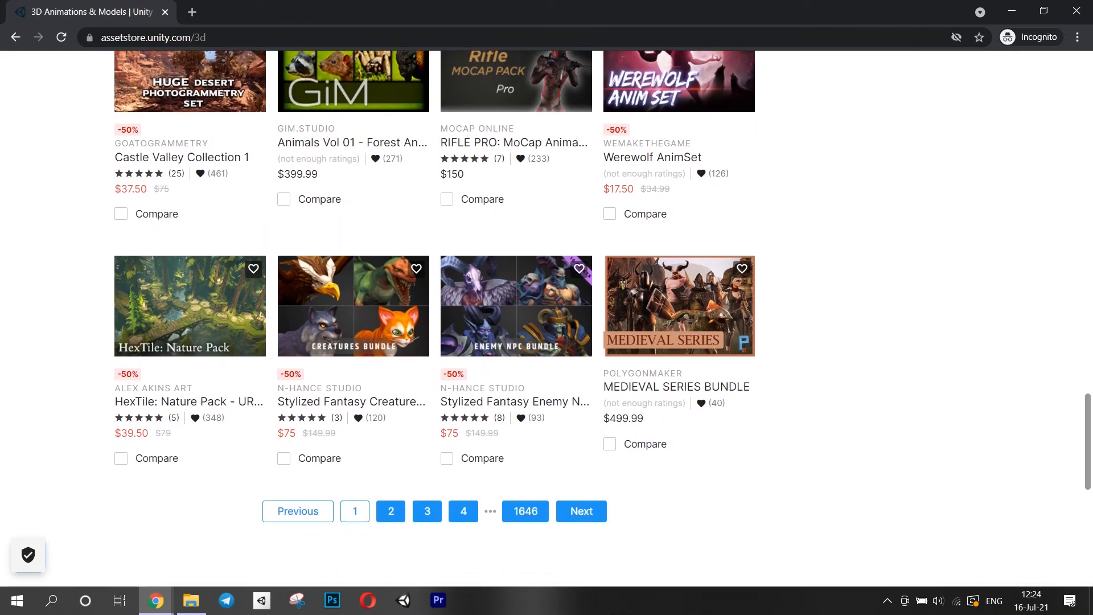
key("ctrl+plus")
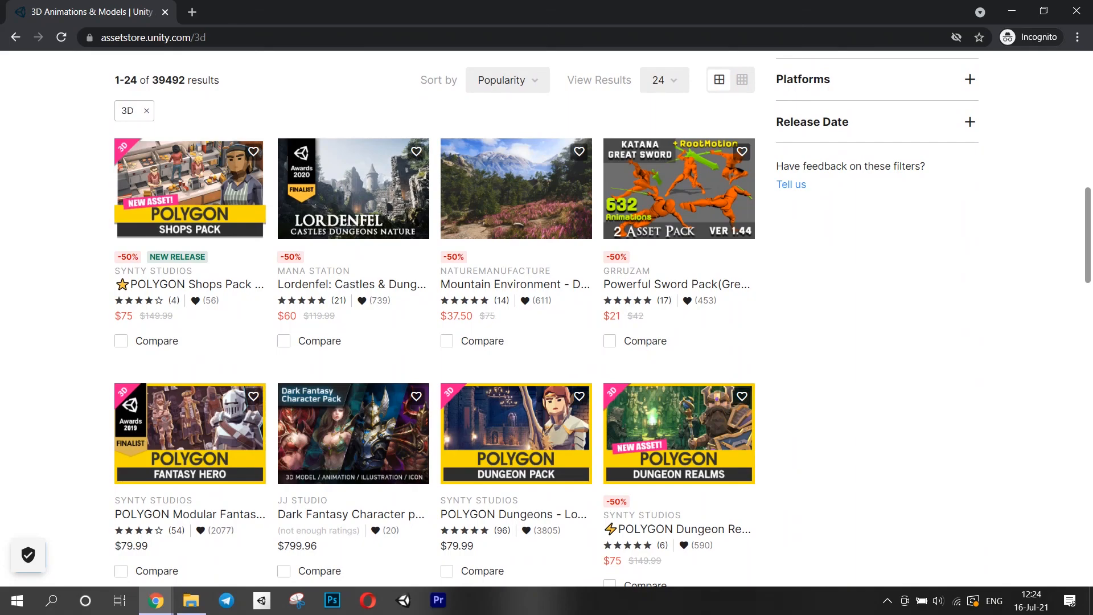
scroll("down", 3)
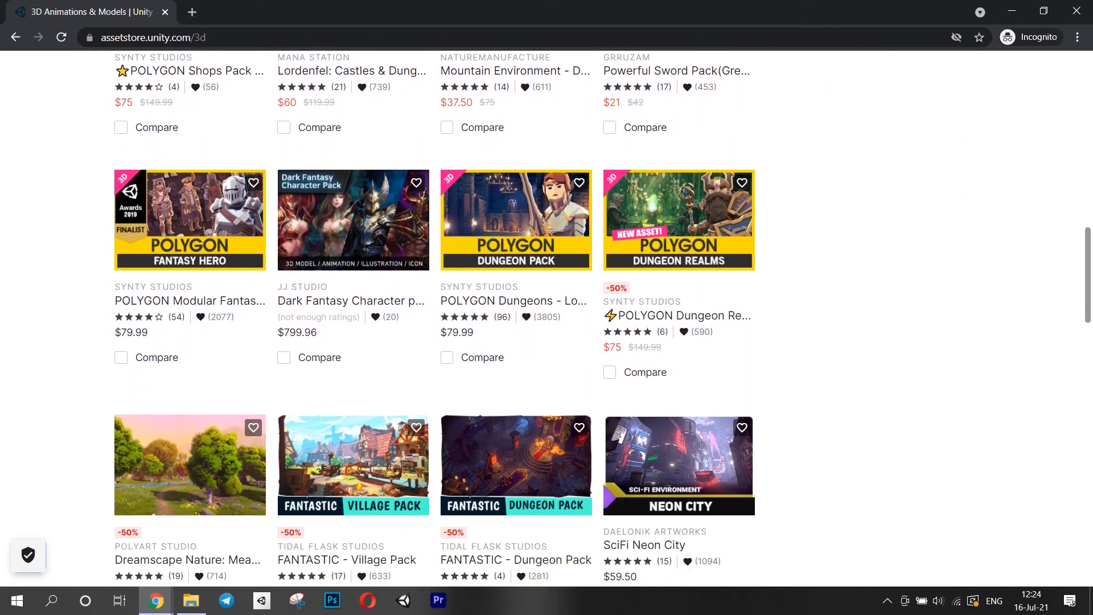
scroll("down", 3)
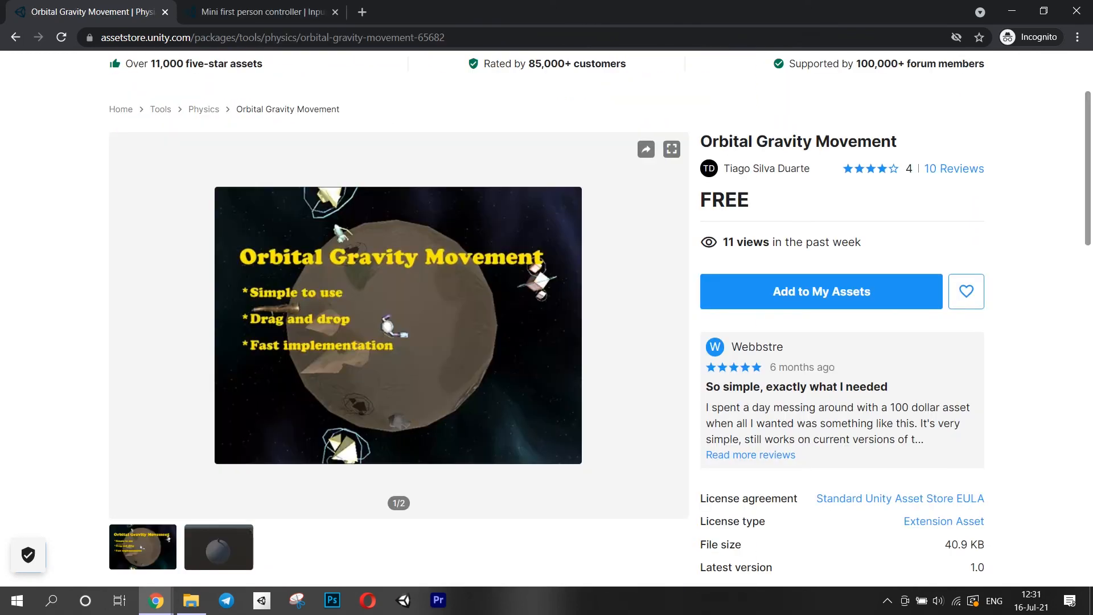
Filter the free assets to the Tools AI category and browse the 47 results
left_click(258, 11)
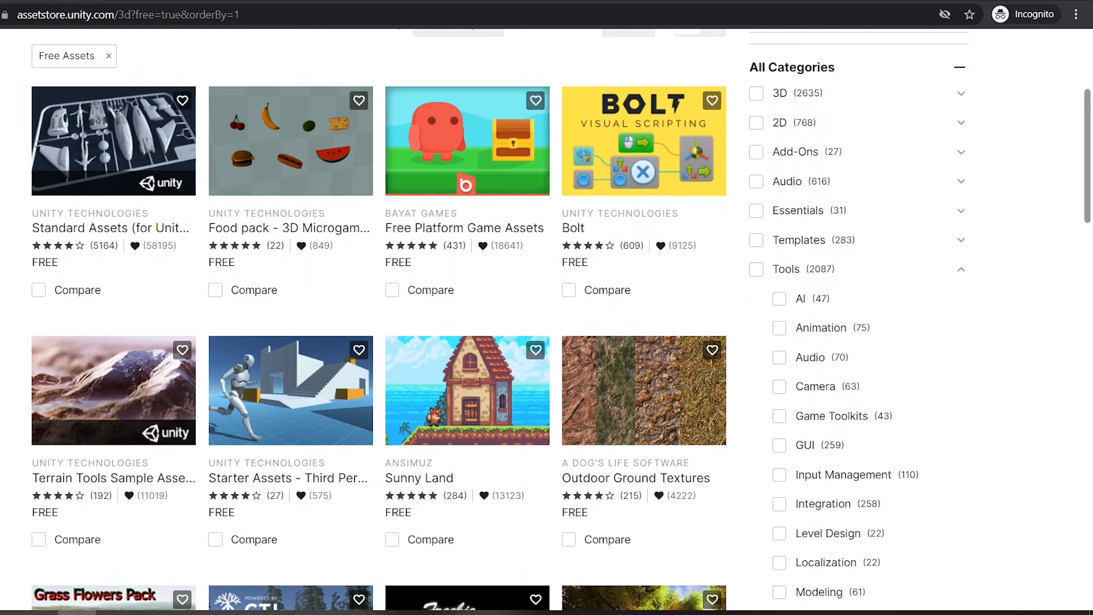
left_click(779, 298)
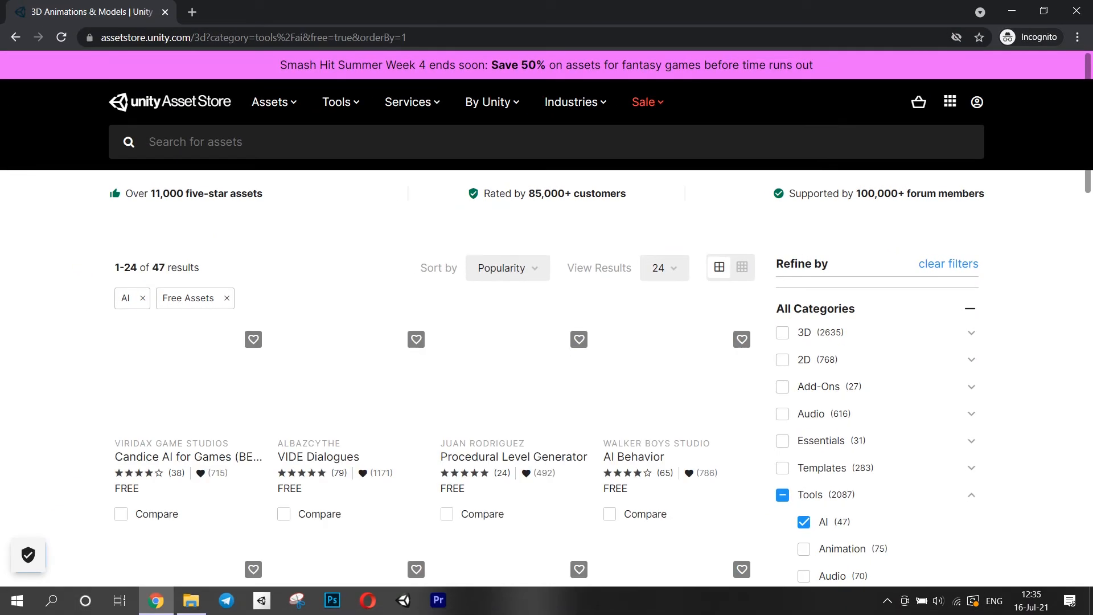
scroll("down", 3)
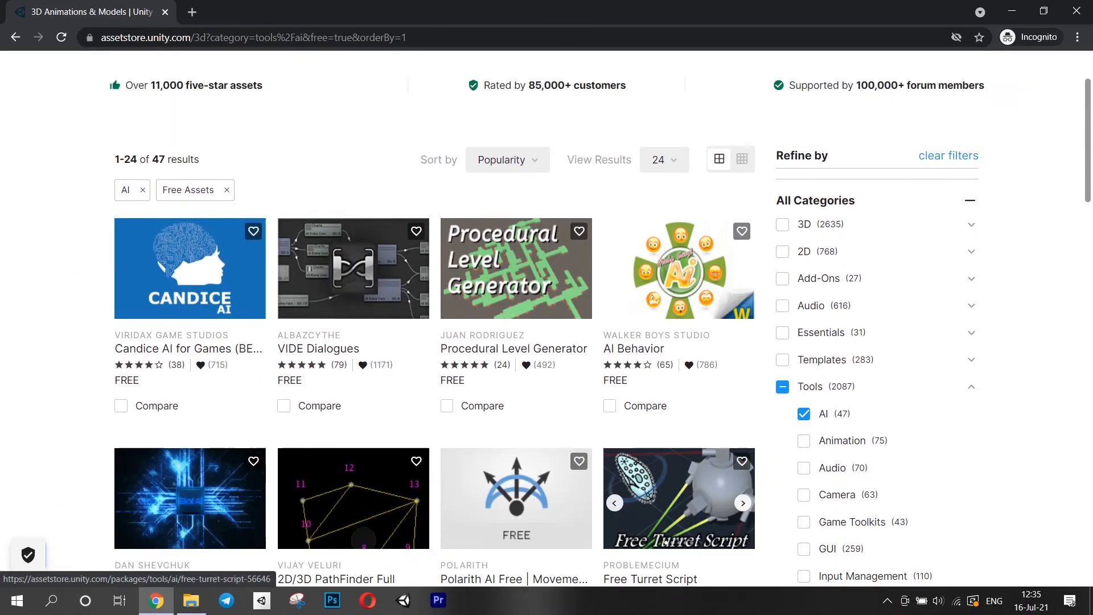
scroll("down", 3)
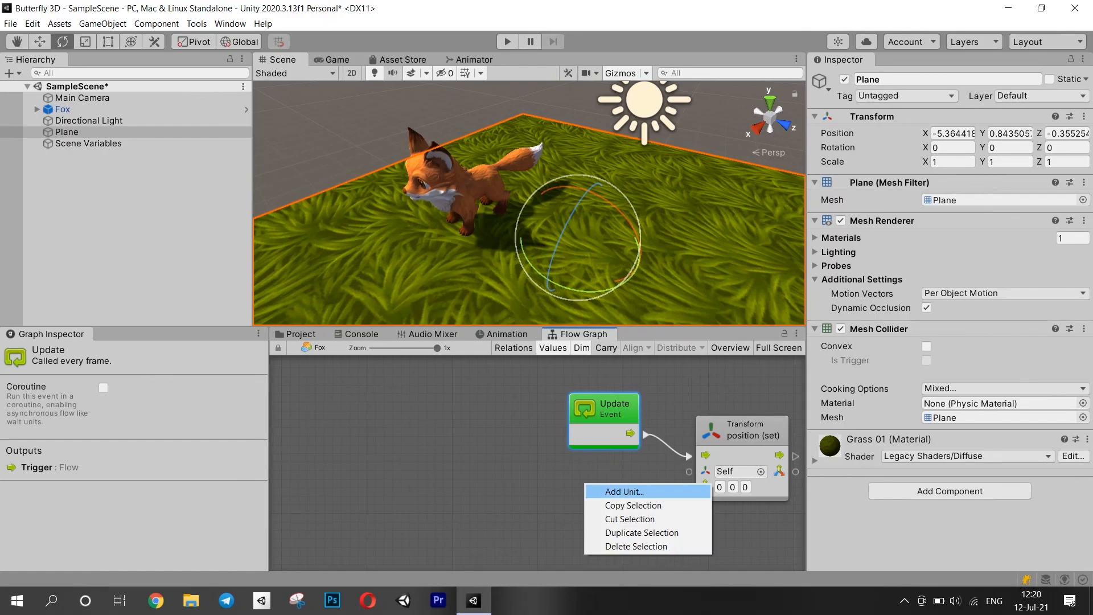
Add a Vector3 Multiply unit and feed its result into the Transform position setter
left_click(622, 492)
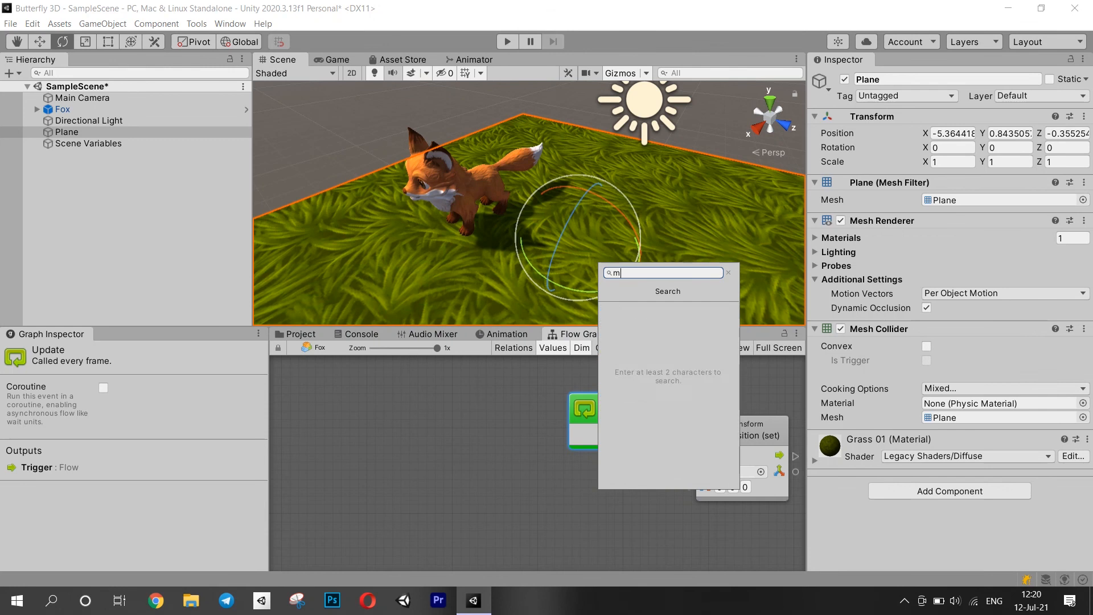
type("ultiply")
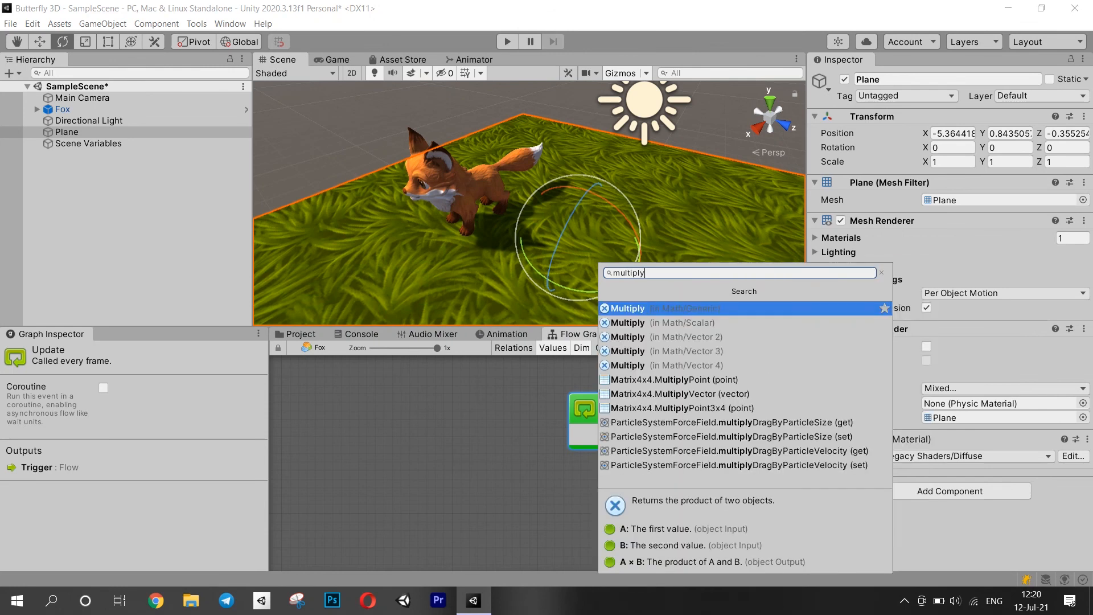
left_click(663, 351)
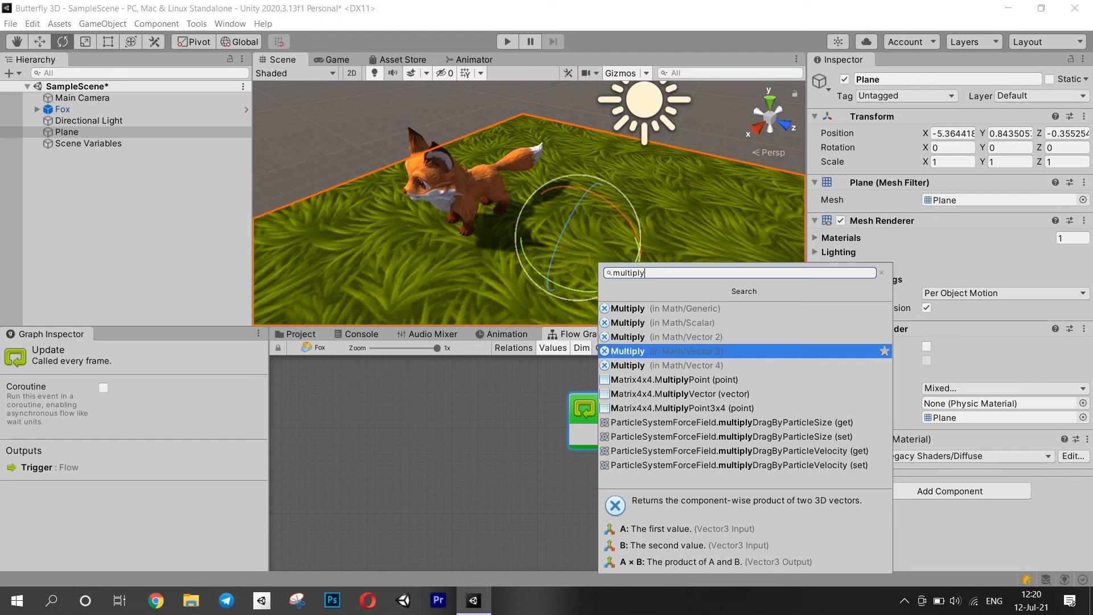
left_click(634, 350)
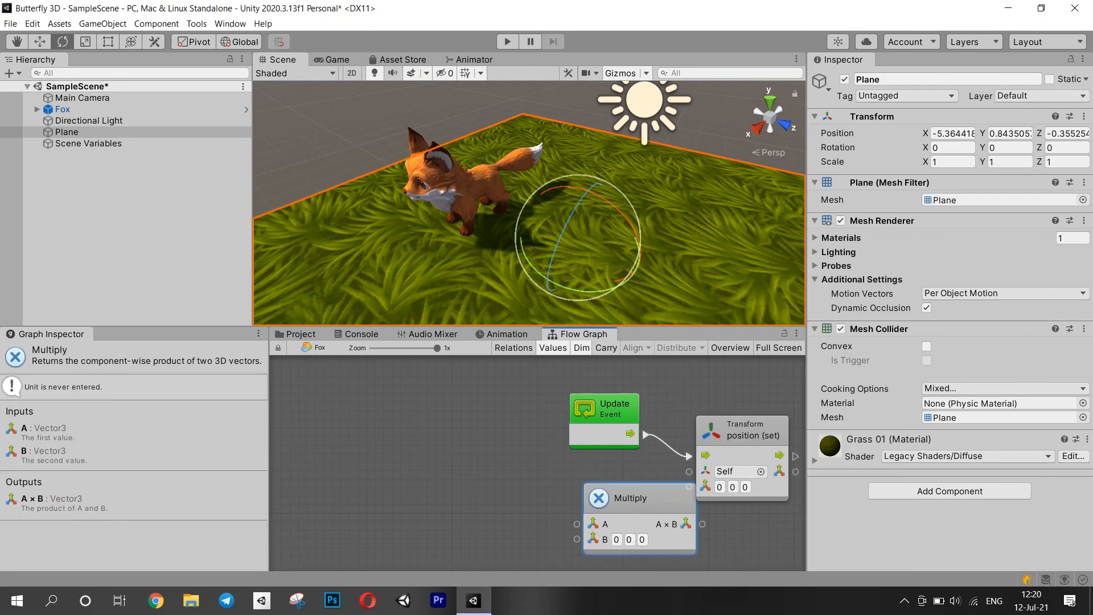
left_click_drag(634, 499, 572, 478)
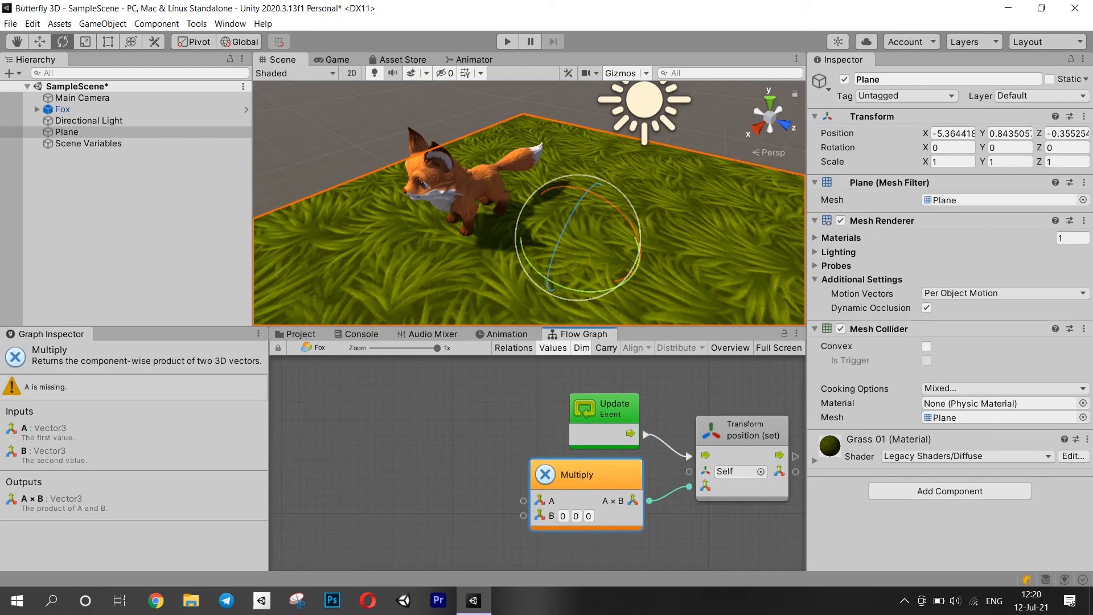
Add a new Vector3 unit beside the Multiply unit
type("Vector3")
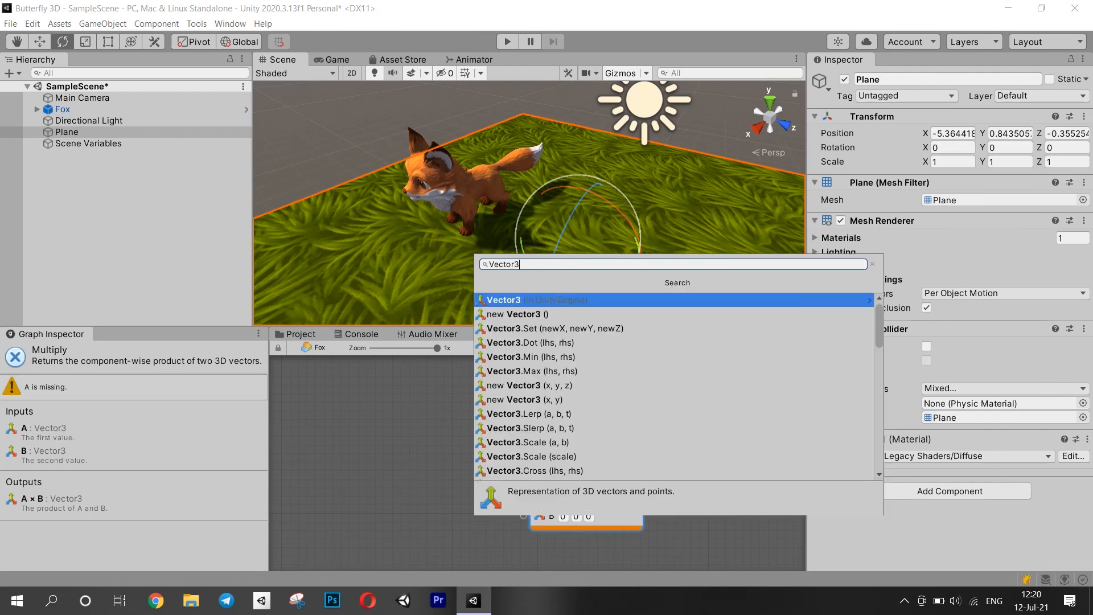
left_click(513, 314)
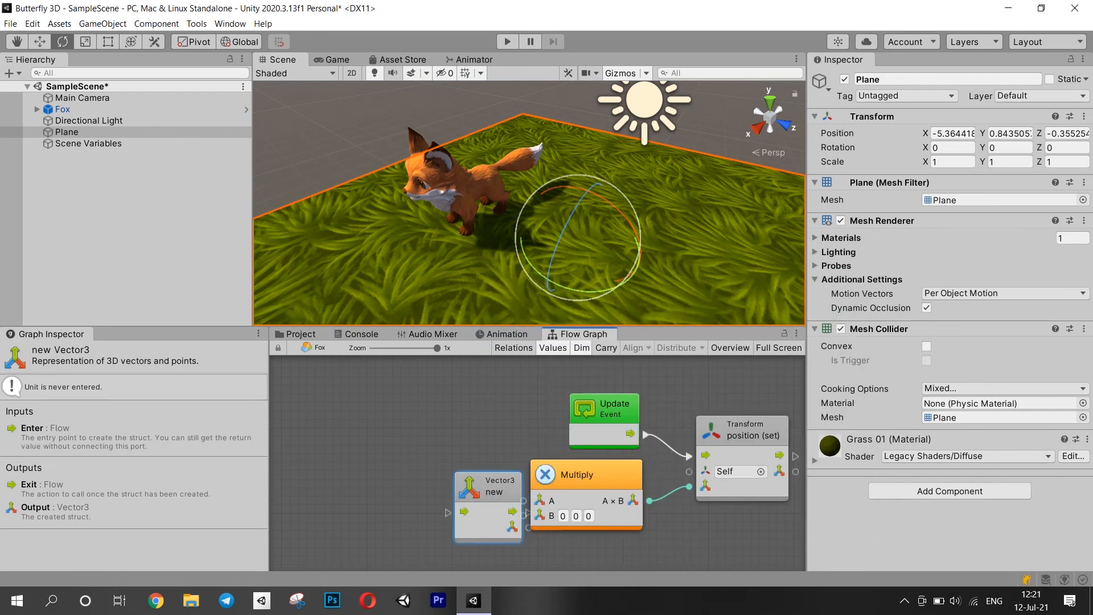
left_click(779, 347)
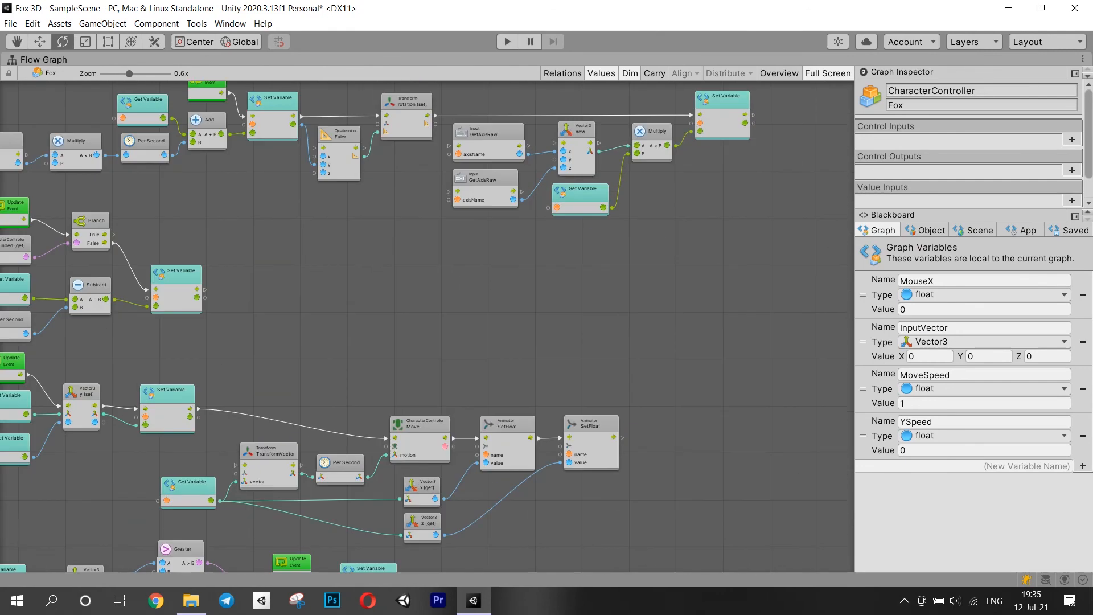
Play the game to test the fox's Bolt controls on the grass plane
left_click(507, 41)
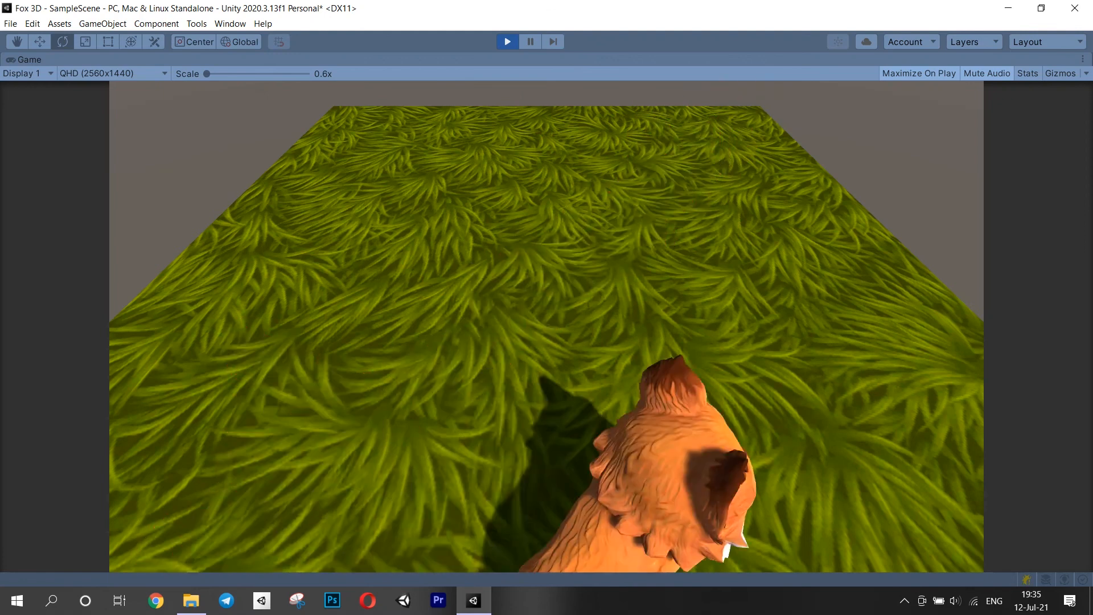
left_click(155, 601)
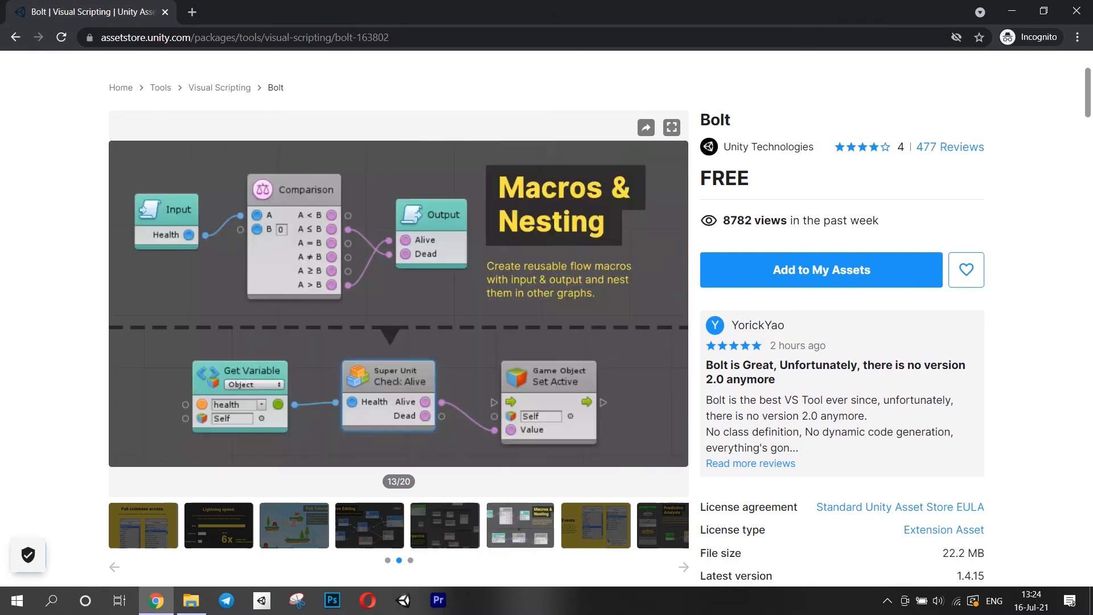
left_click(508, 601)
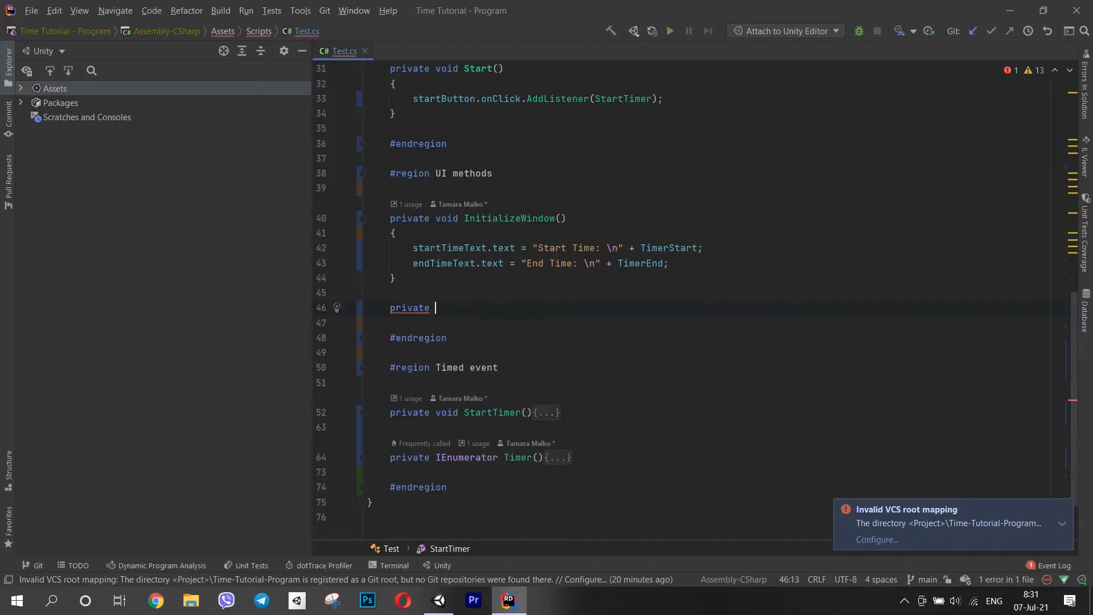
type("IEnumerator DisplayTime")
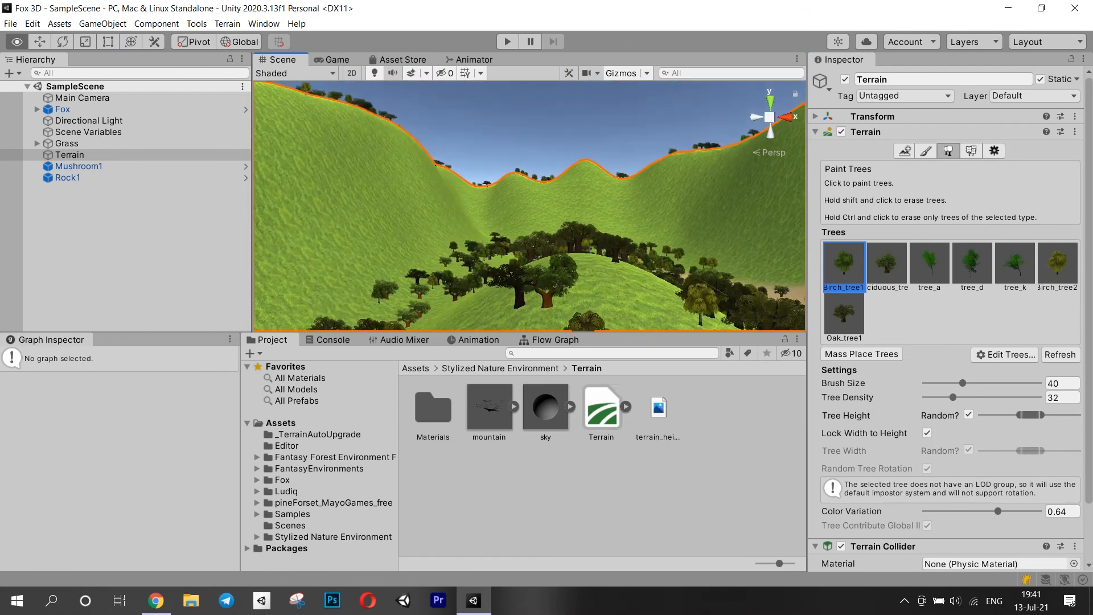
Paint Flower2 and grass details across the terrain among the trees
left_click(971, 150)
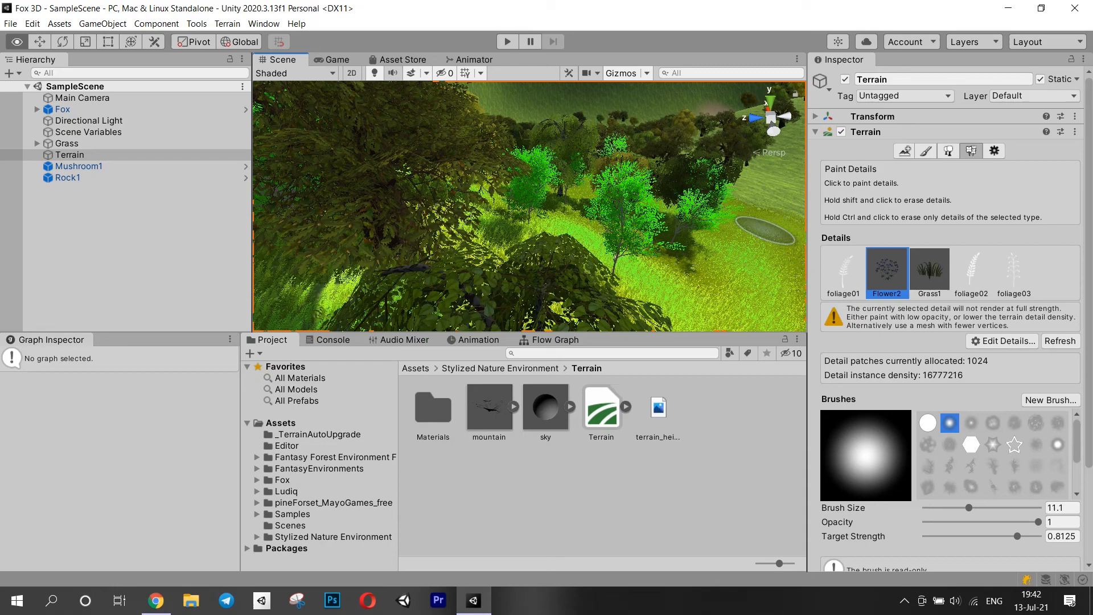
left_click(507, 41)
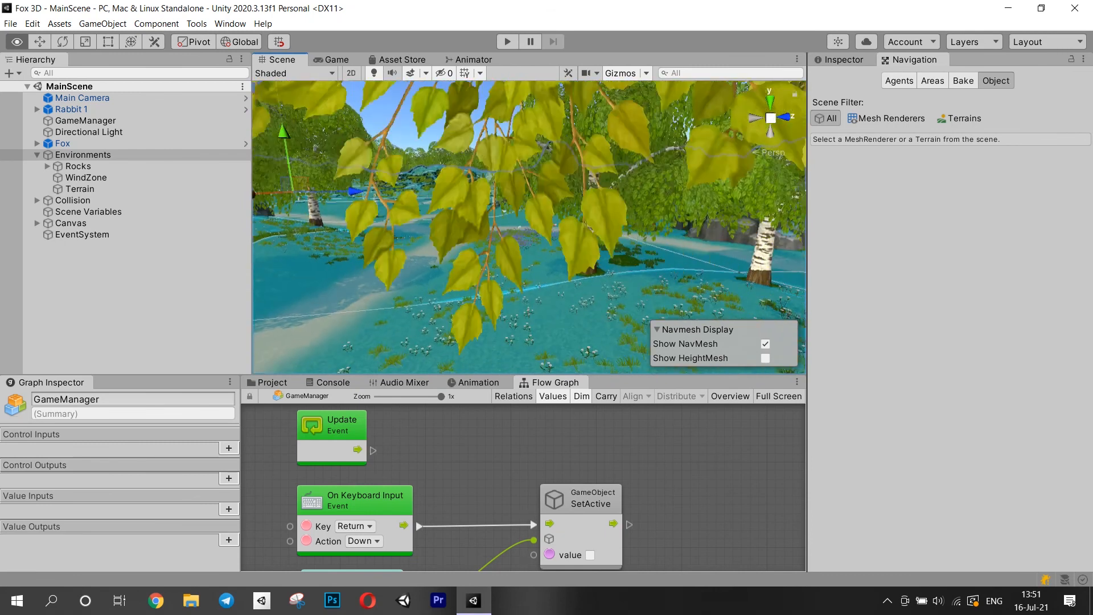
Run the scene to check the baked NavMesh and the Return-key GameManager graph
left_click(507, 41)
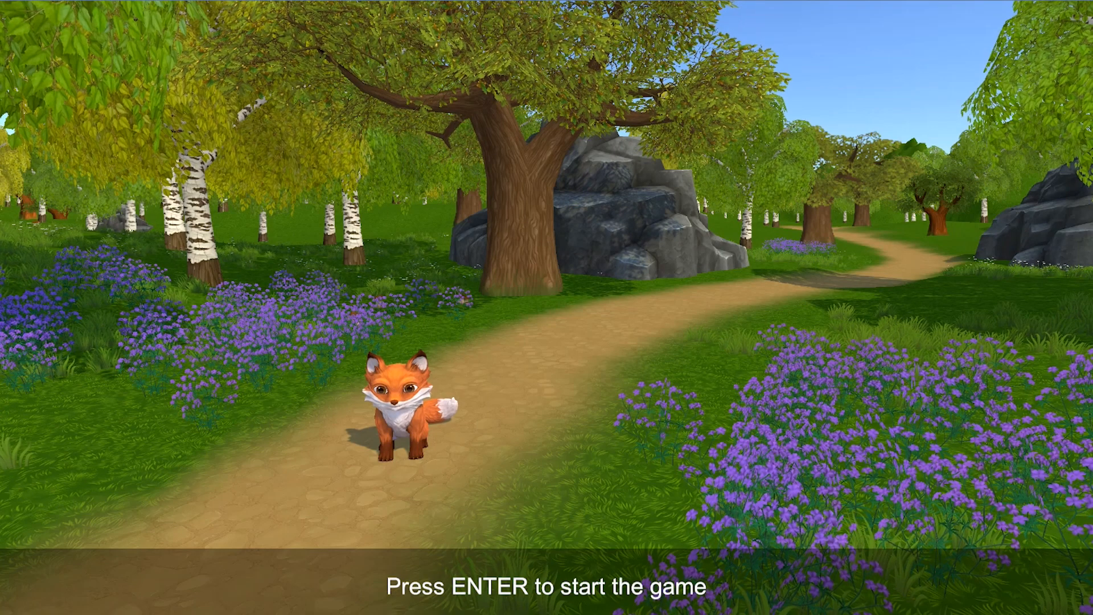
Start the game from the 'Press ENTER' screen and run the fox through the forest
key("enter")
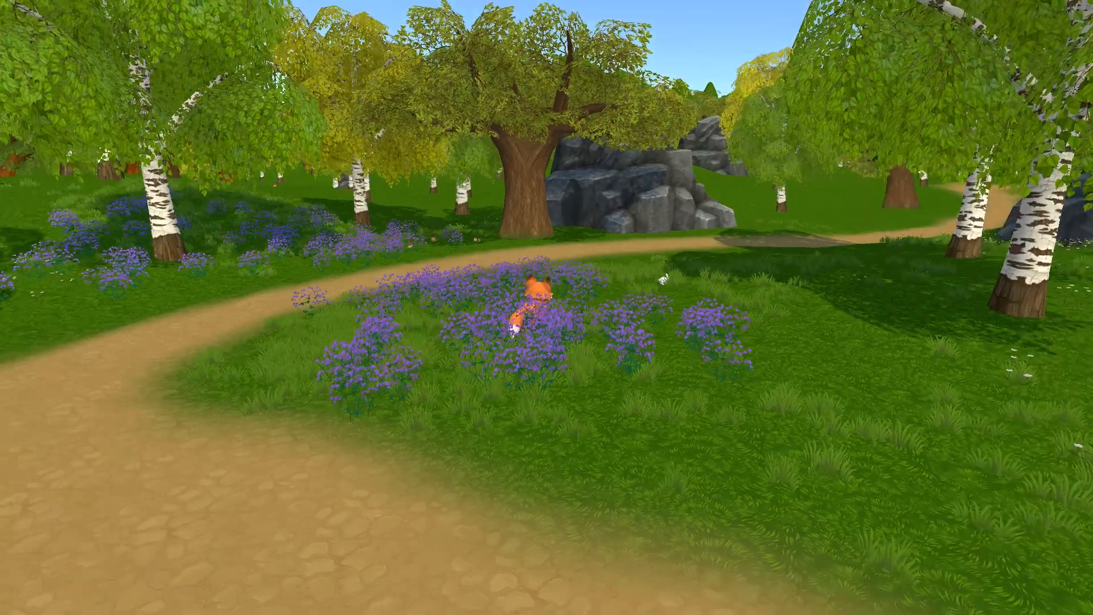
mouse_move(529, 306)
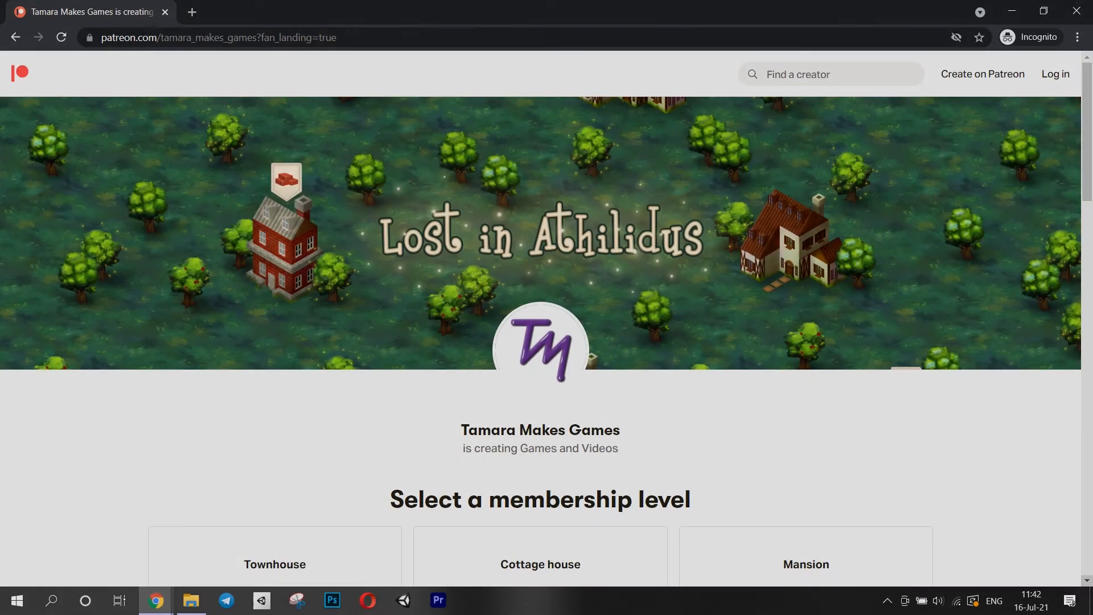
scroll("down", 3)
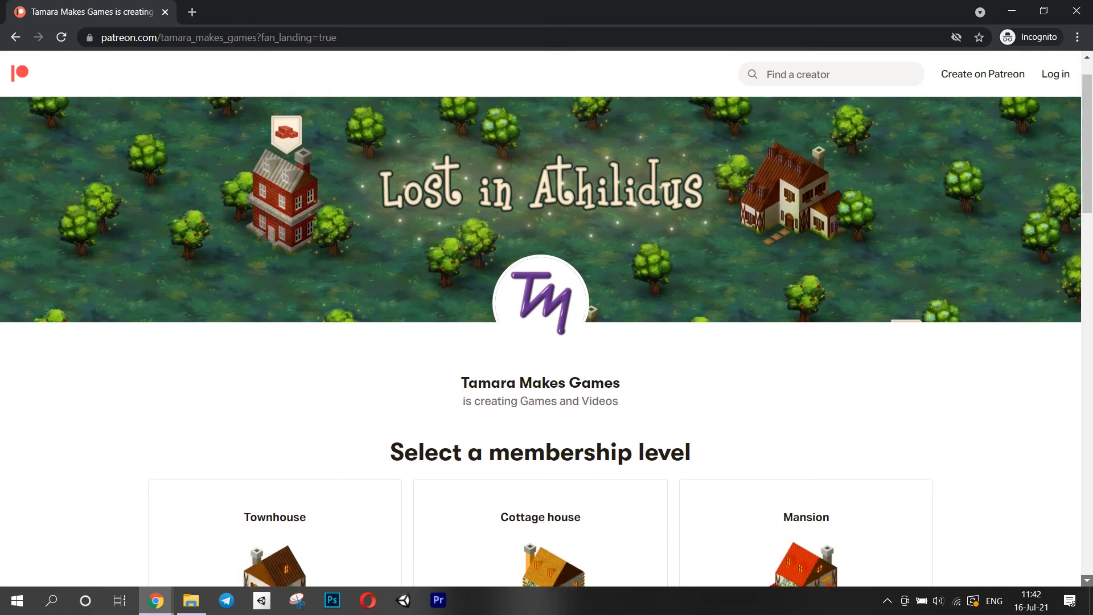